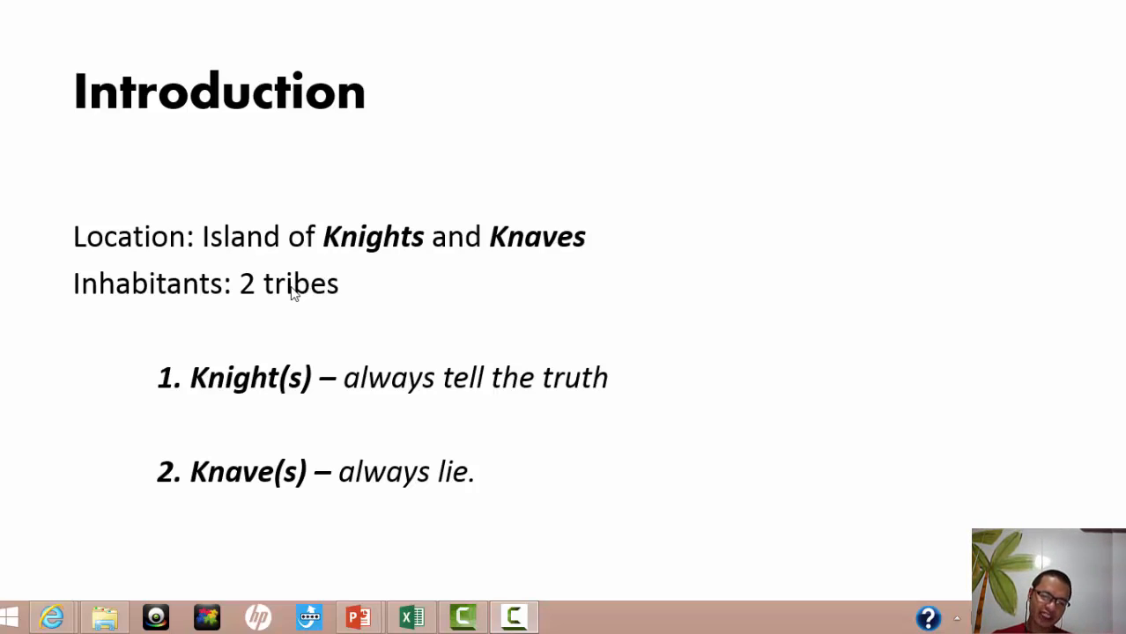
pyautogui.moveTo(380, 361)
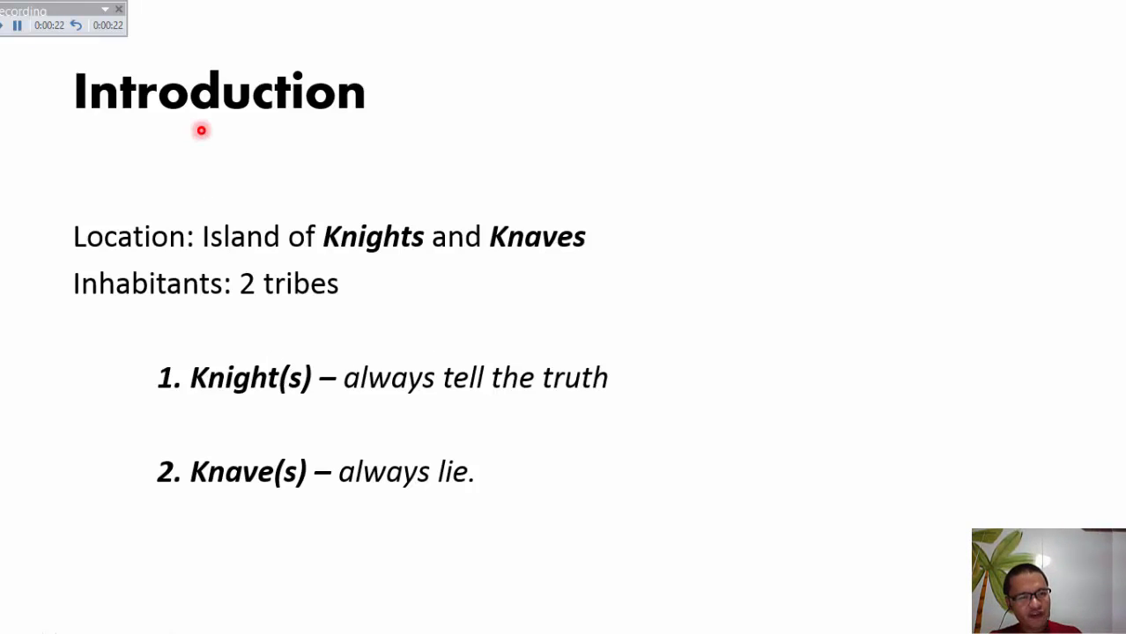
pyautogui.moveTo(331, 148)
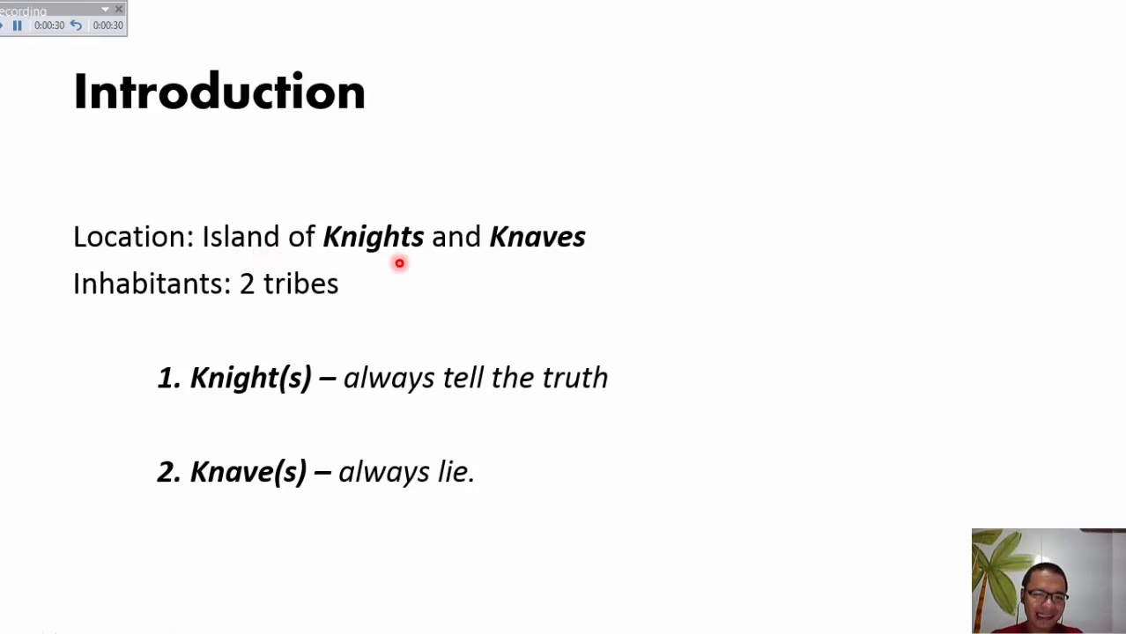
pyautogui.moveTo(384, 338)
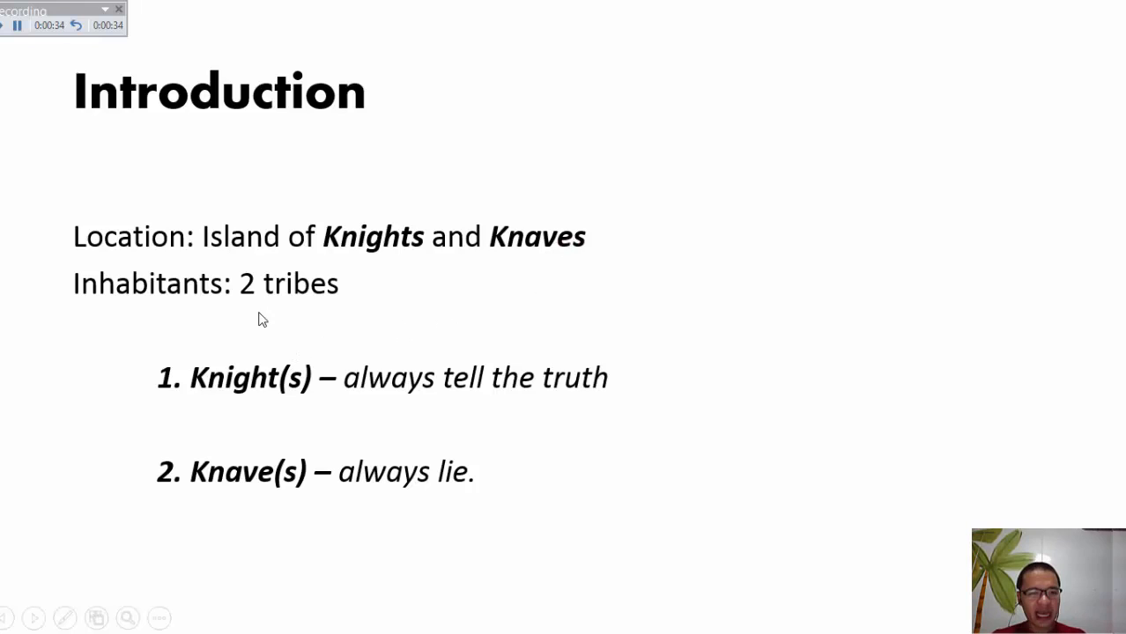
pyautogui.moveTo(310, 405)
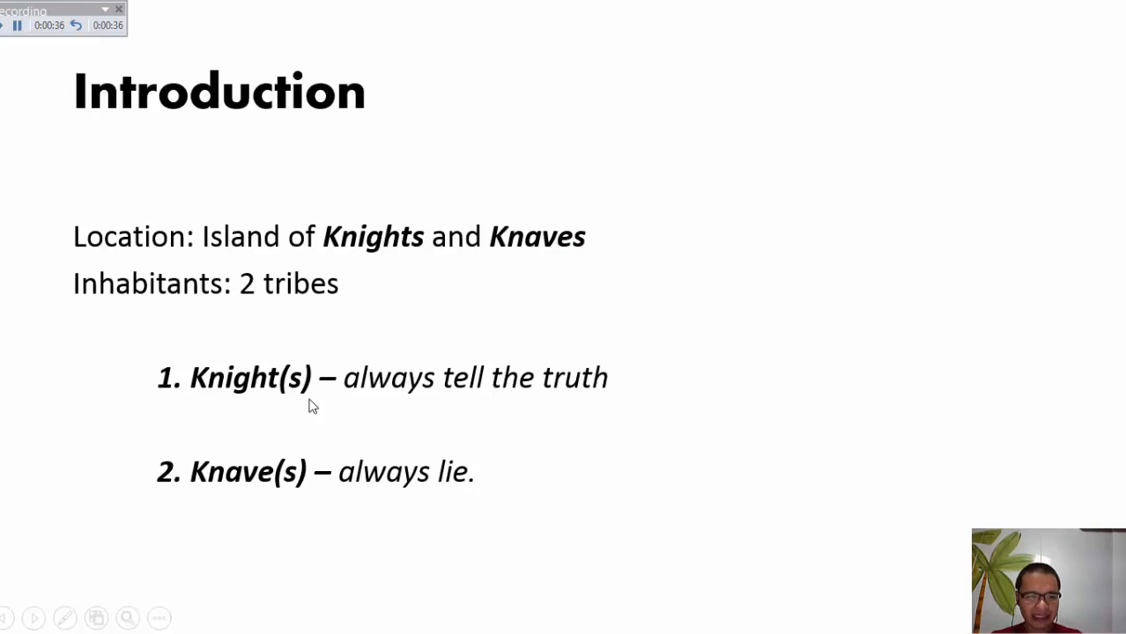
pyautogui.moveTo(227, 500)
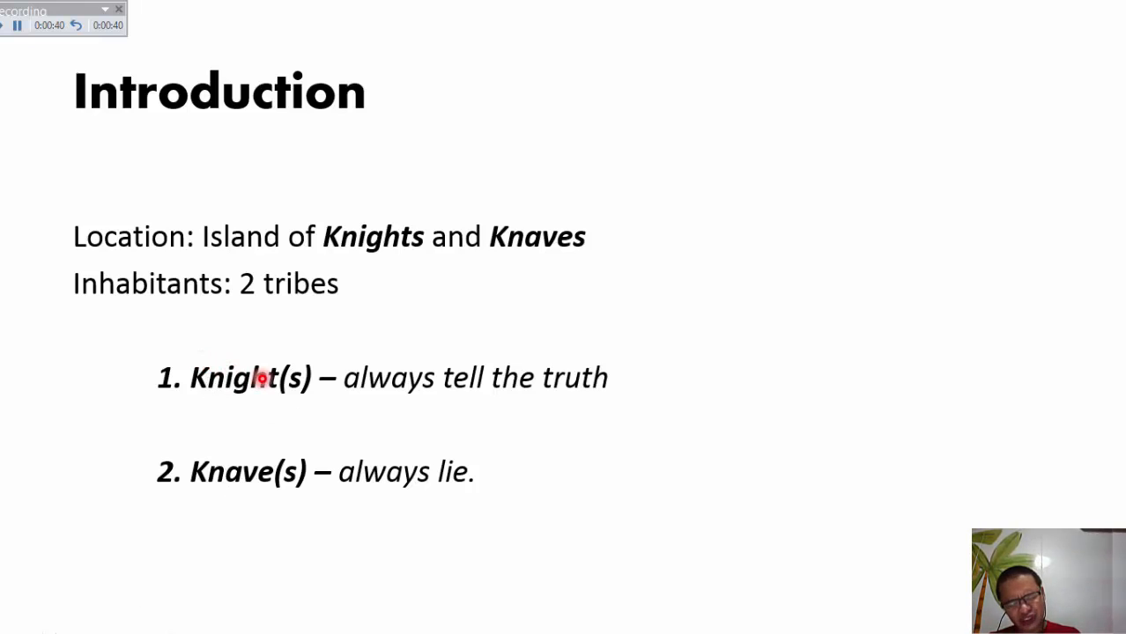
pyautogui.moveTo(596, 400)
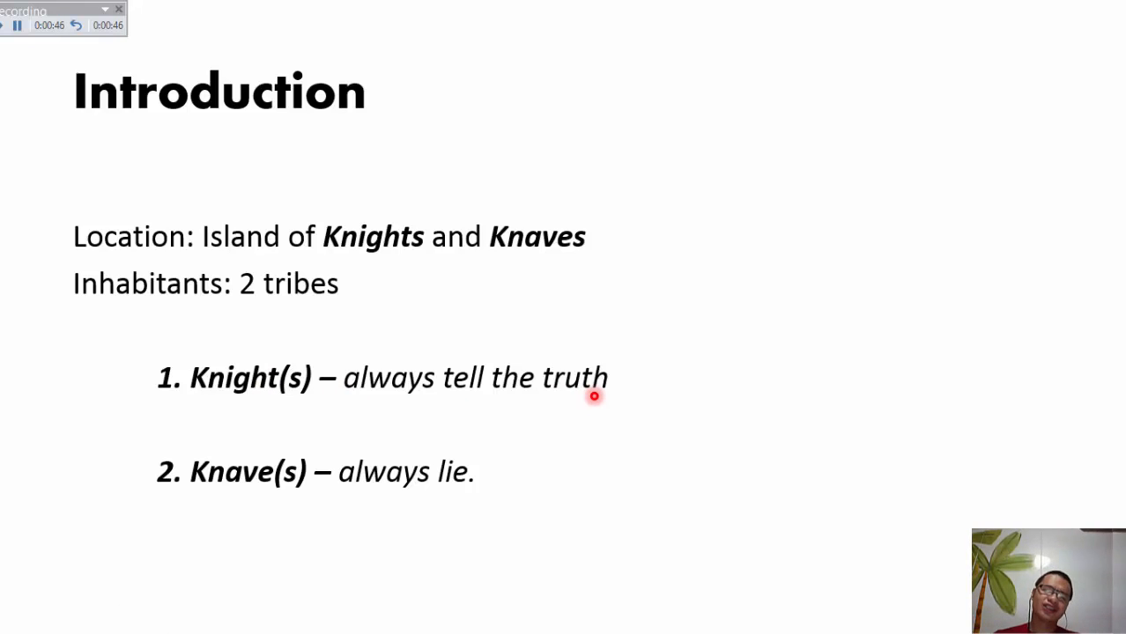
pyautogui.moveTo(338, 503)
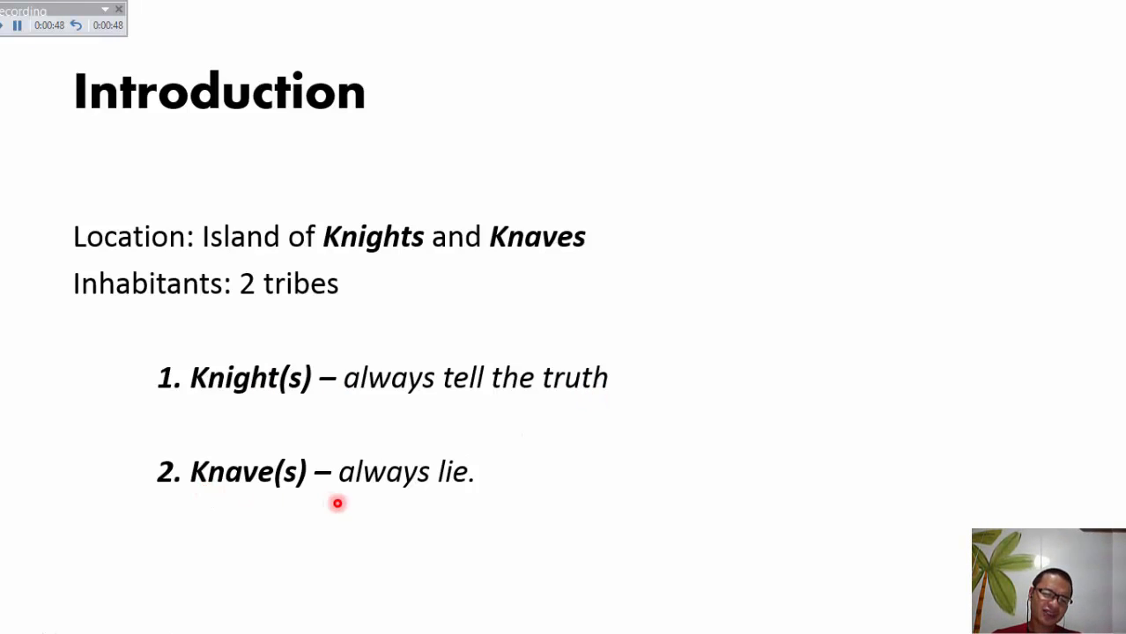
pyautogui.moveTo(455, 493)
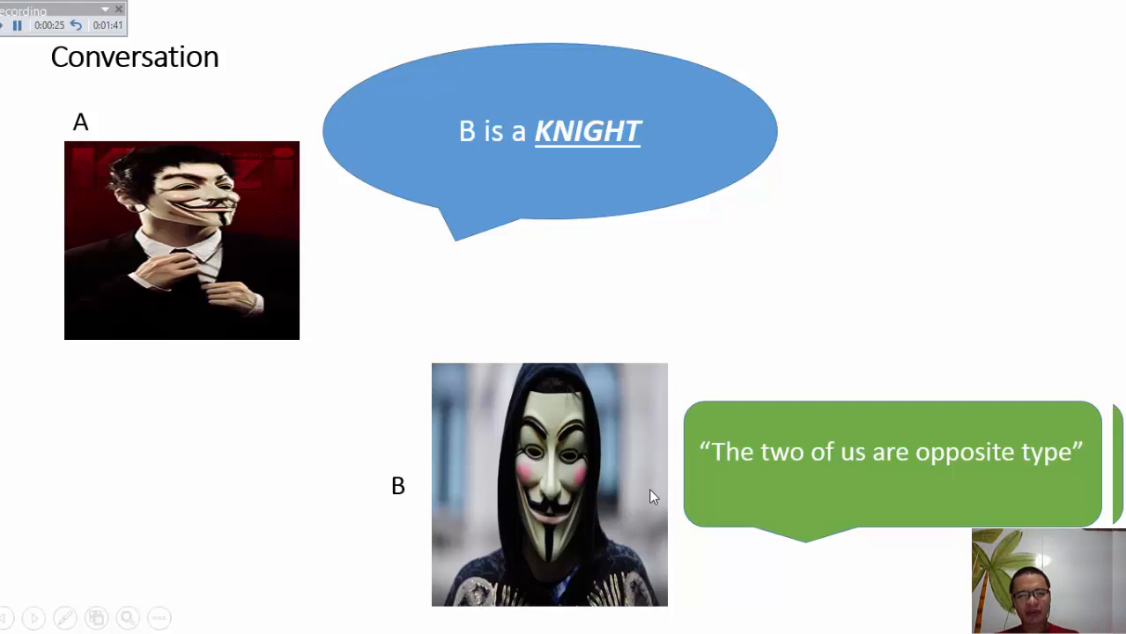
pyautogui.moveTo(638, 500)
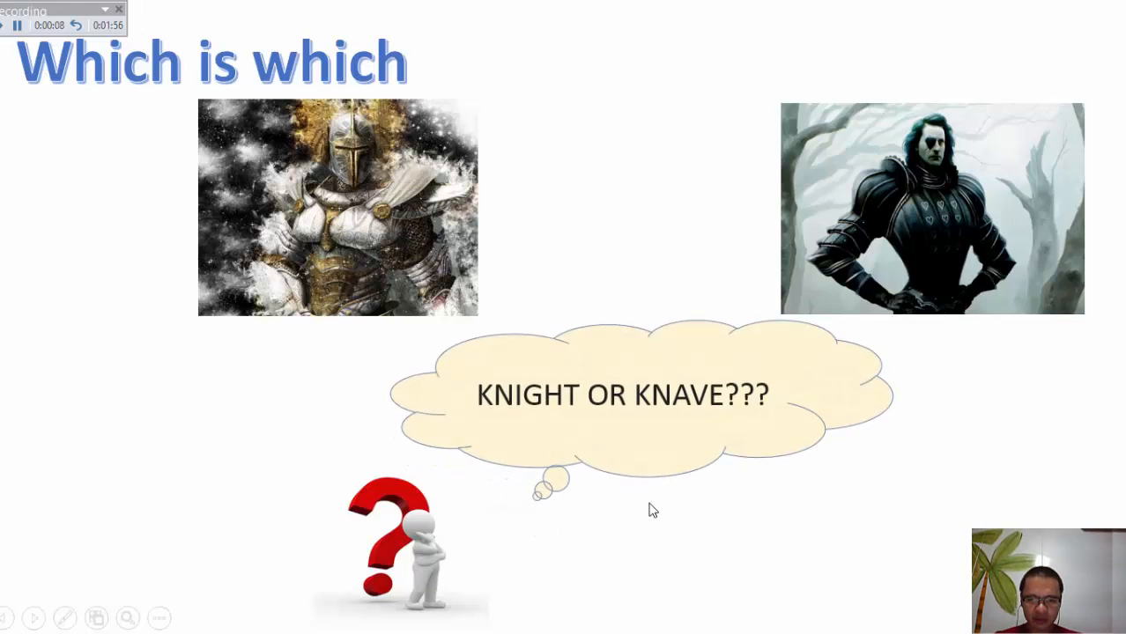
pyautogui.moveTo(619, 403)
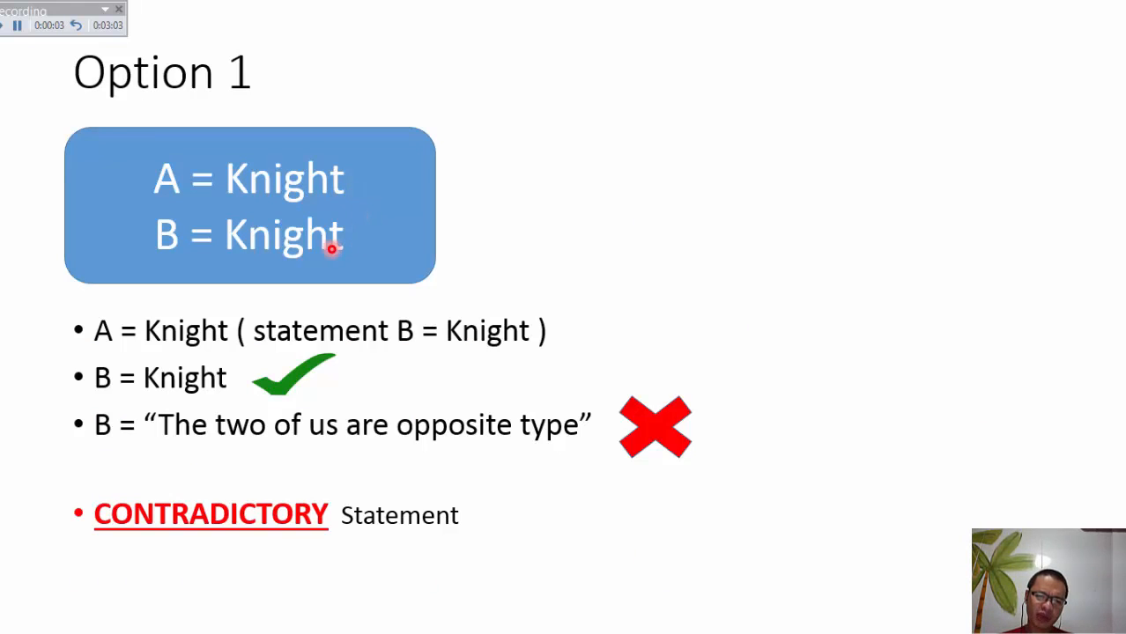
pyautogui.moveTo(196, 349)
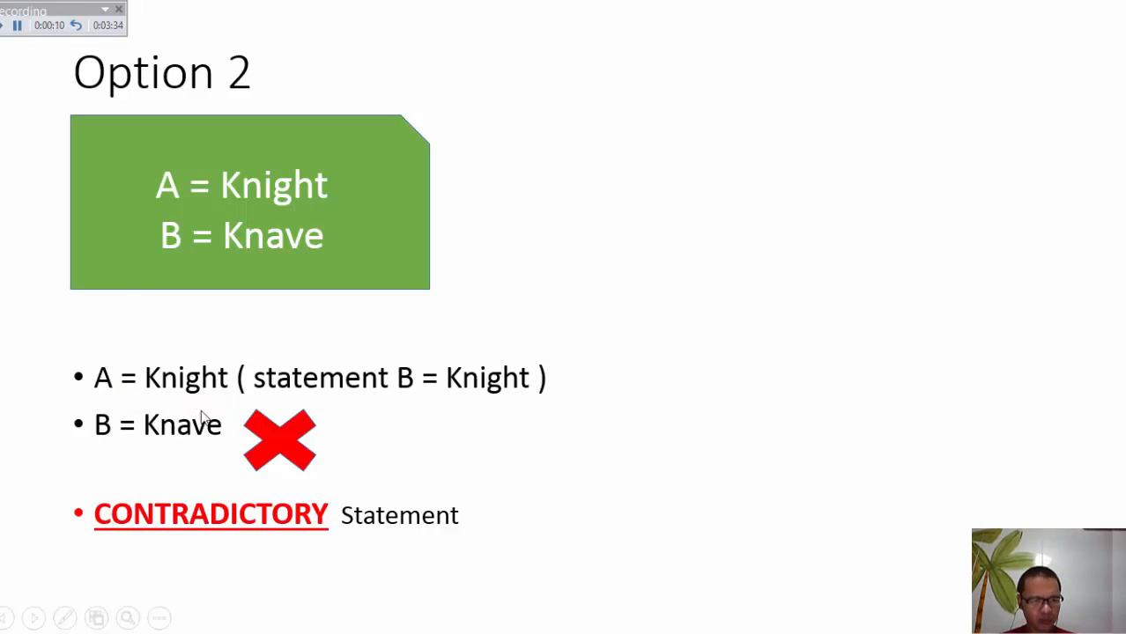
pyautogui.moveTo(150, 431)
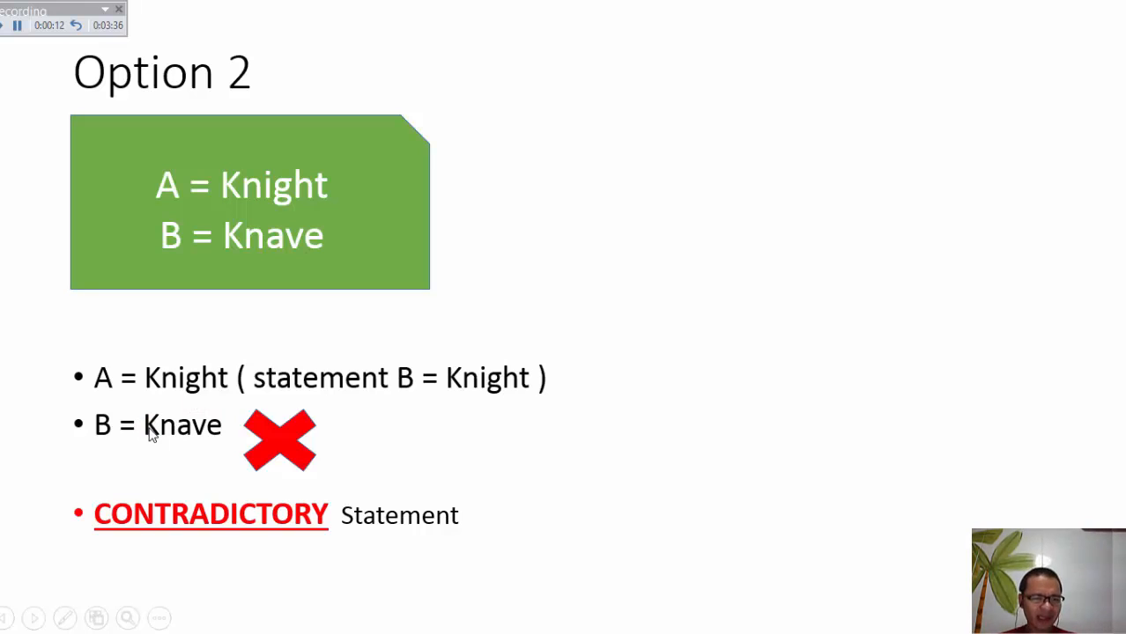
pyautogui.moveTo(202, 592)
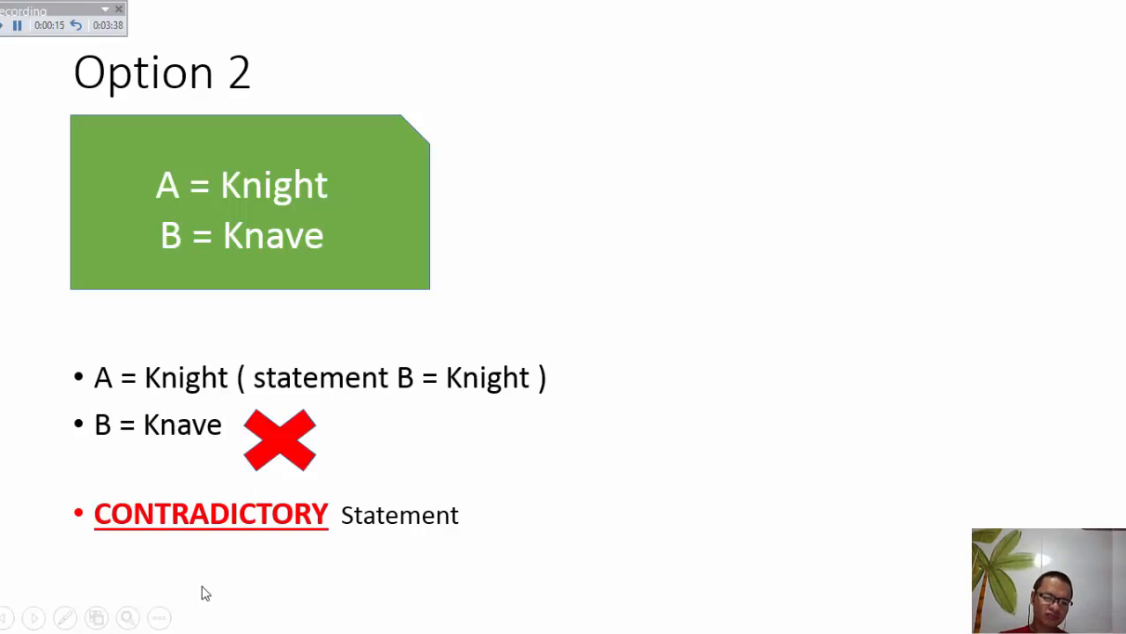
pyautogui.moveTo(173, 560)
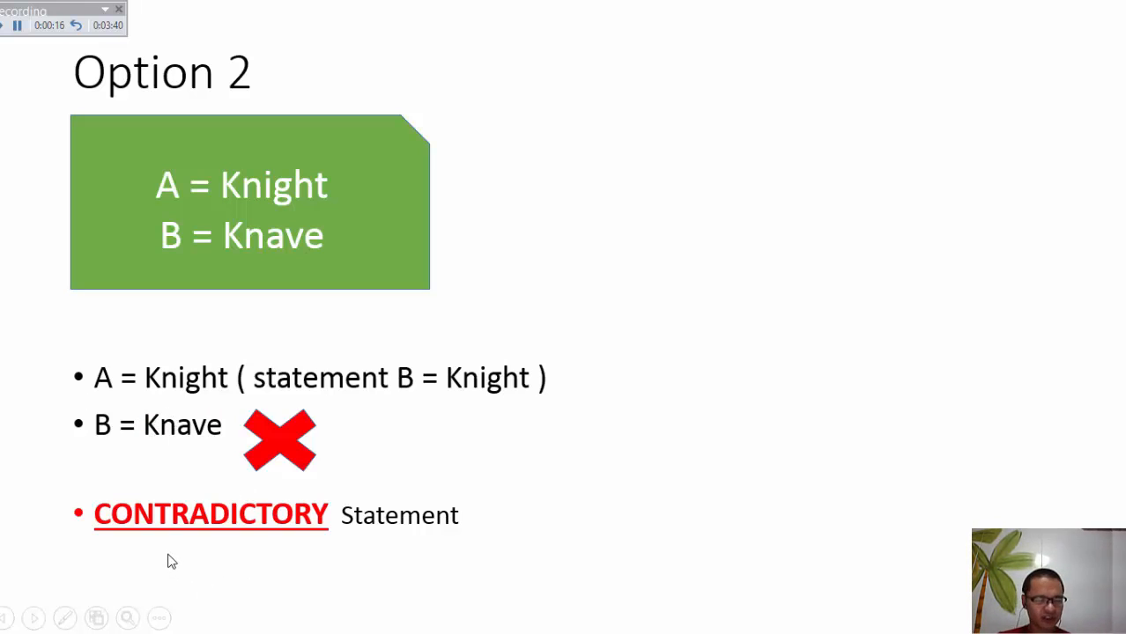
# Advance the slideshow from the Option 2 slide to the Option 3 slide
pyautogui.press('Right')
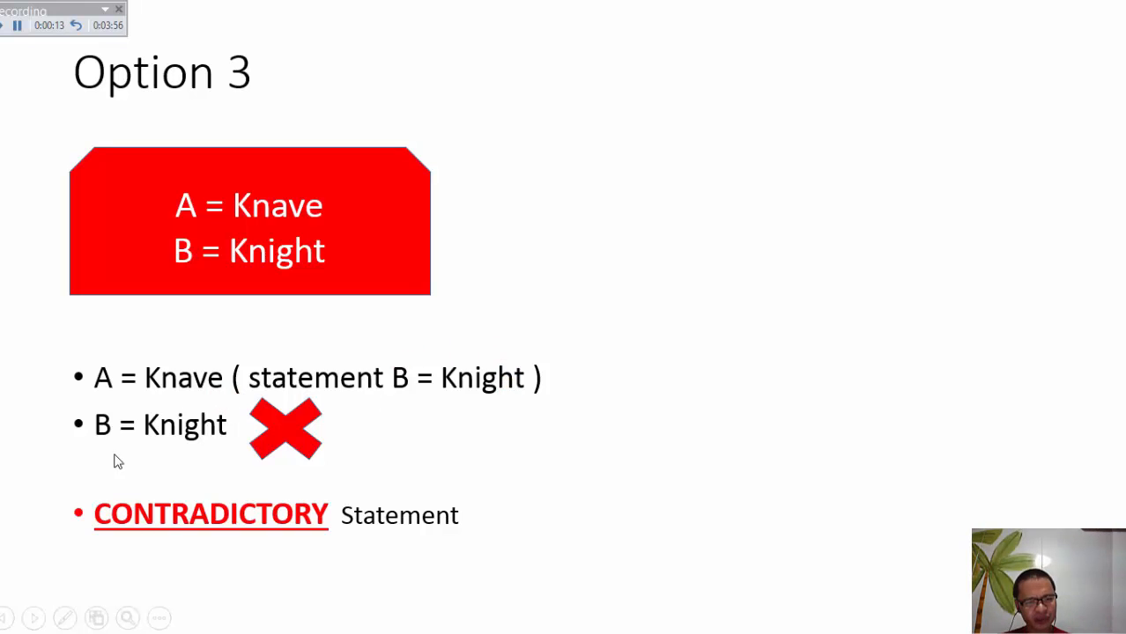
pyautogui.moveTo(182, 416)
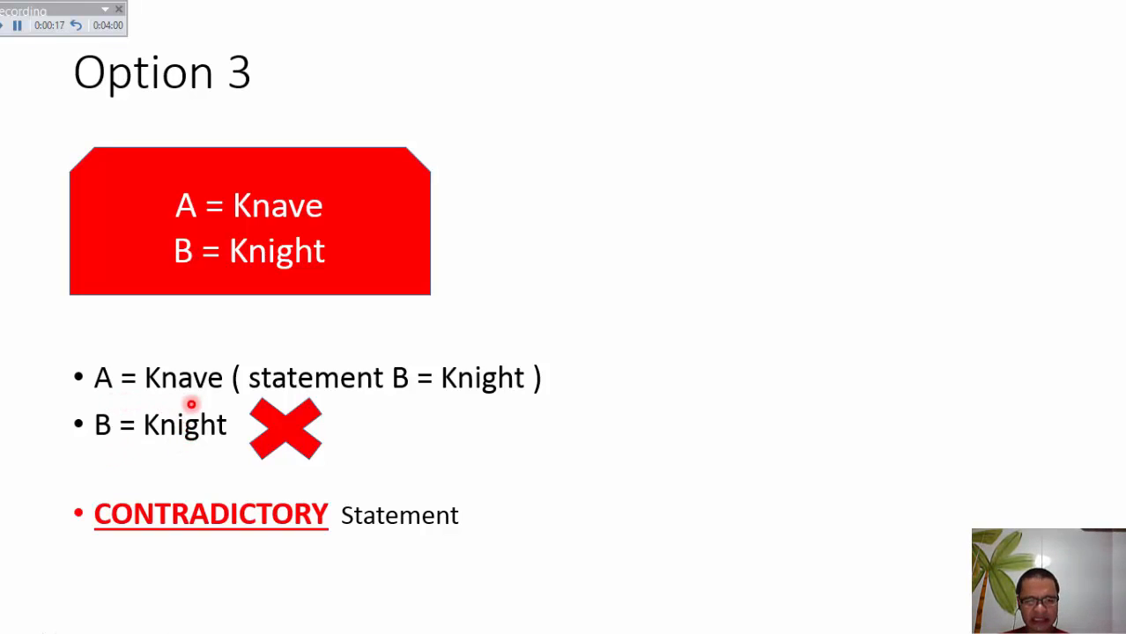
pyautogui.moveTo(256, 528)
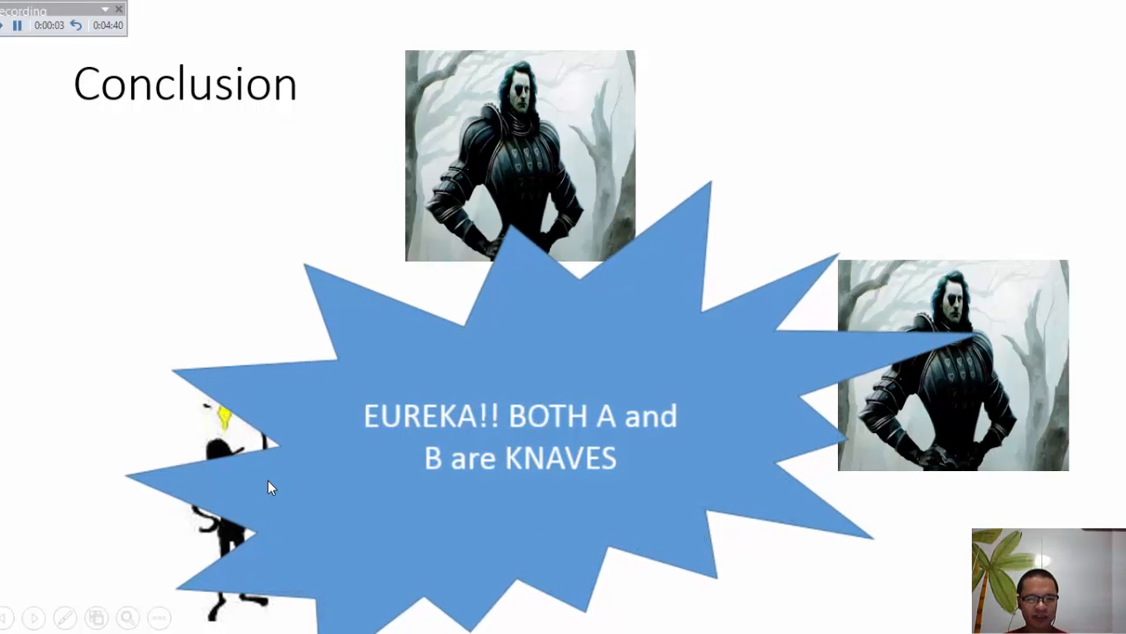
pyautogui.moveTo(228, 448)
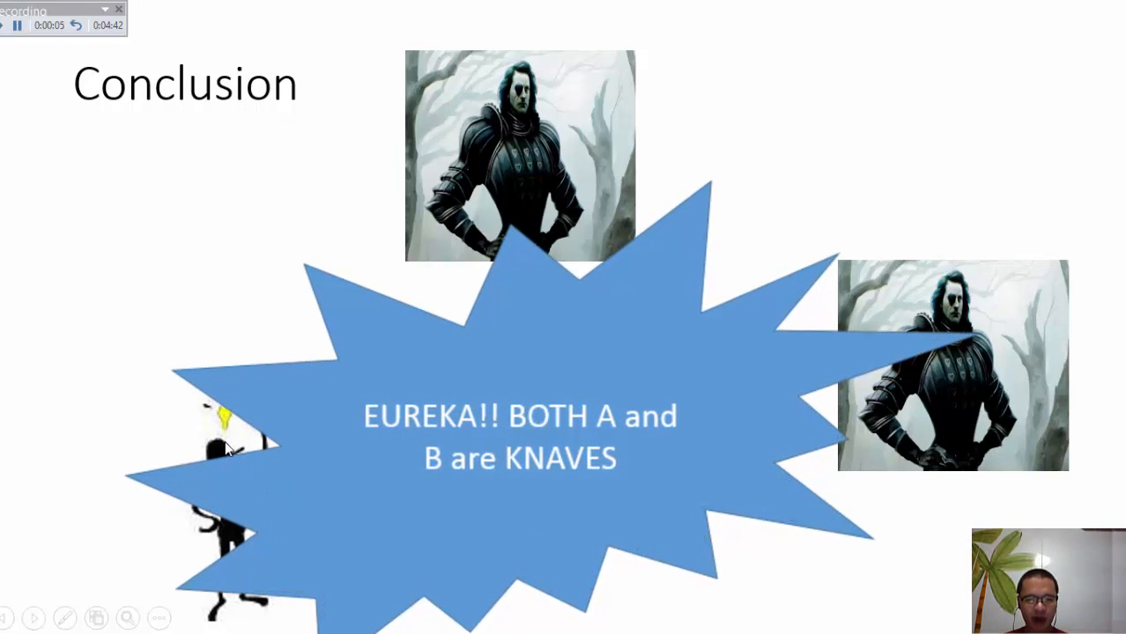